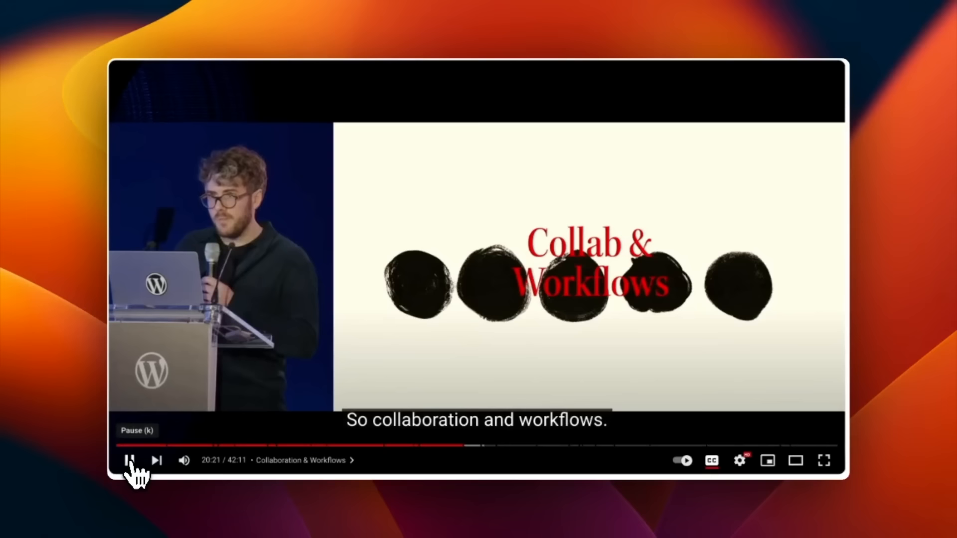
pyautogui.click(130, 460)
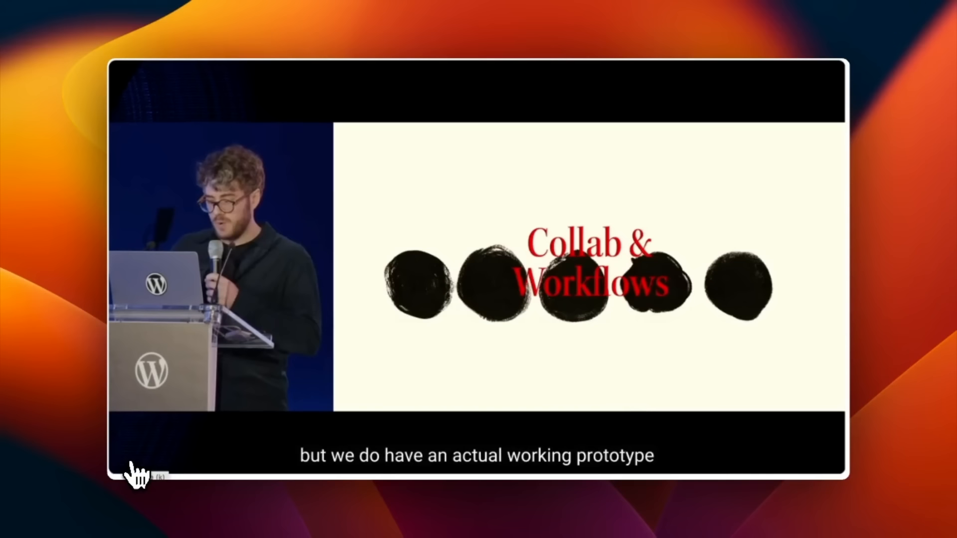